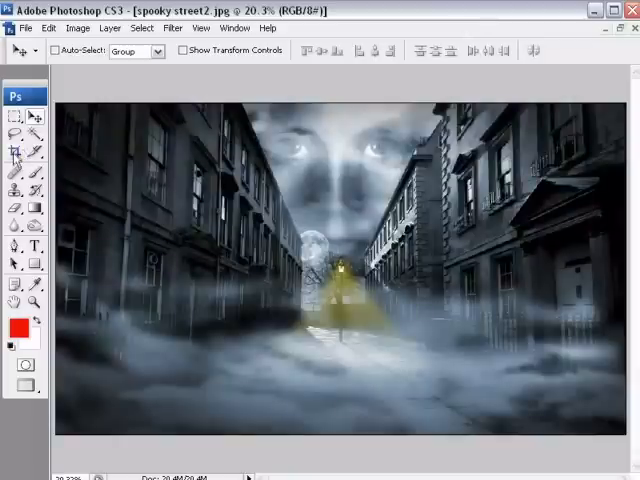
# Step: Select the Crop tool and enter a 1024 px width in the options bar
pyautogui.click(12, 151)
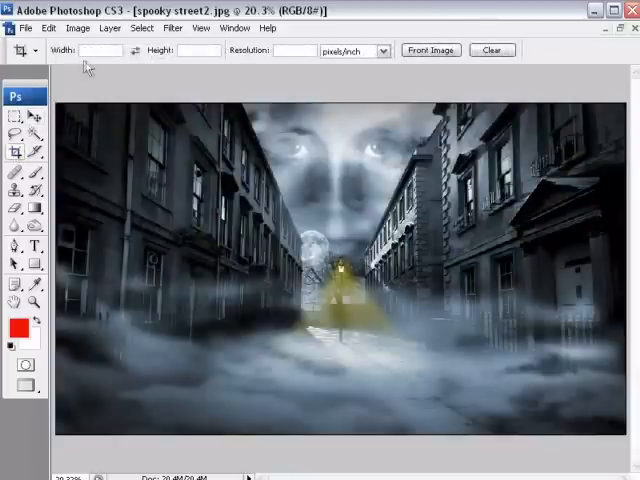
pyautogui.moveTo(188, 65)
pyautogui.write('1024')
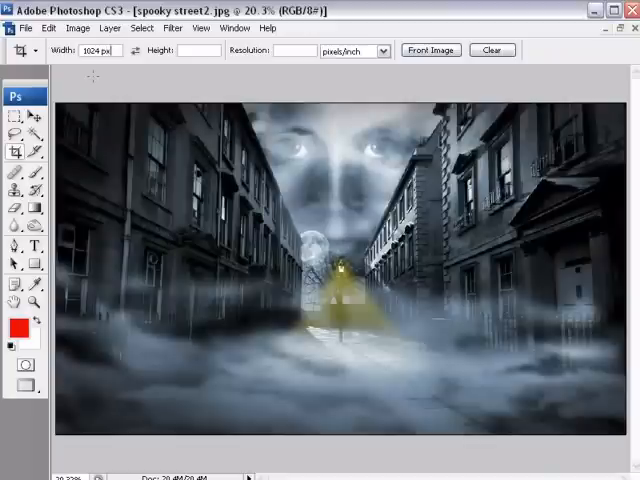
pyautogui.click(197, 50)
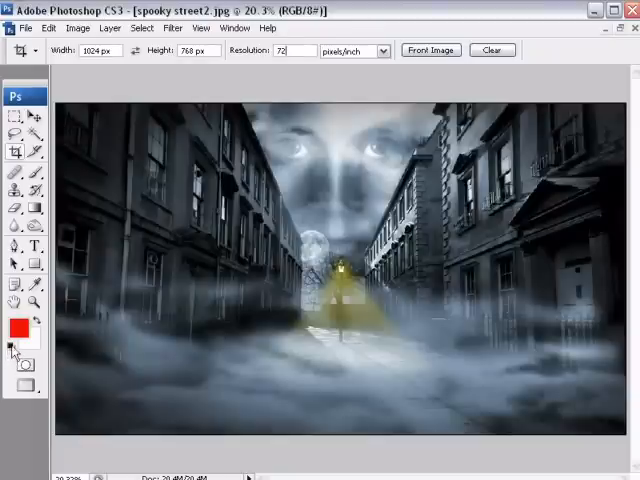
# Step: Reset colours to default black and white, then swap so black is the background
pyautogui.click(18, 328)
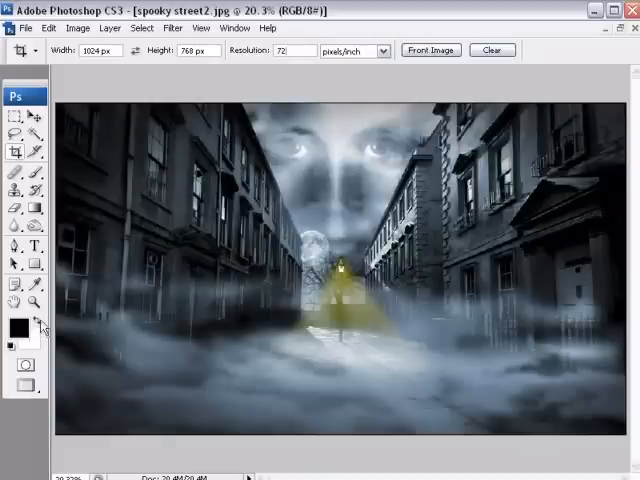
pyautogui.click(14, 327)
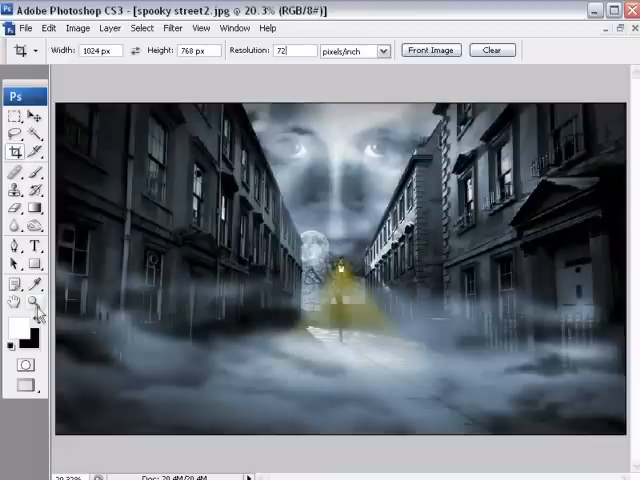
# Step: Zoom out to 12.5% so grey space surrounds the photo
pyautogui.click(33, 302)
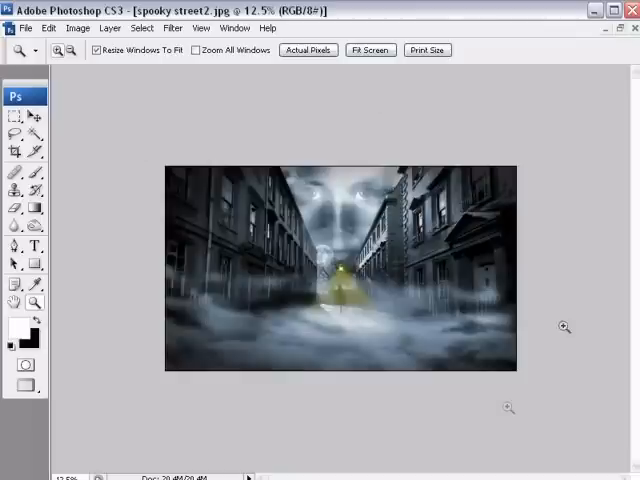
pyautogui.moveTo(78, 199)
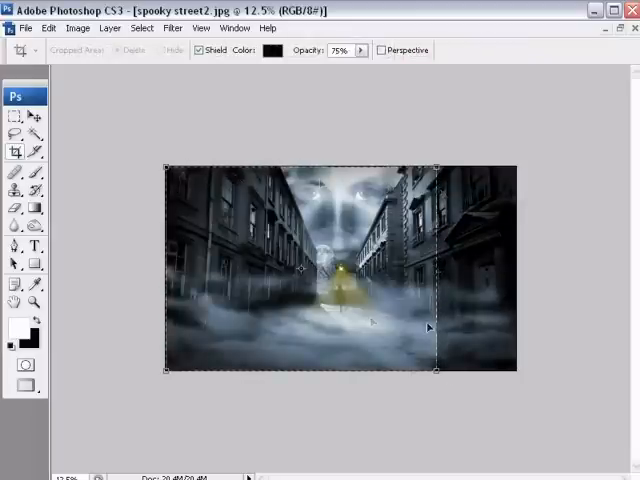
pyautogui.moveTo(183, 238)
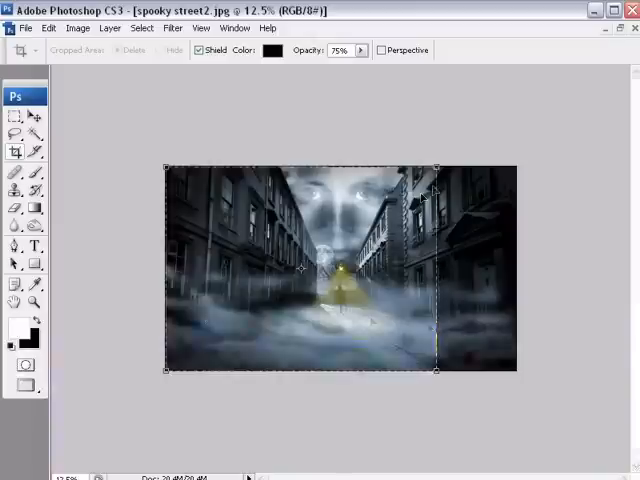
pyautogui.moveTo(475, 393)
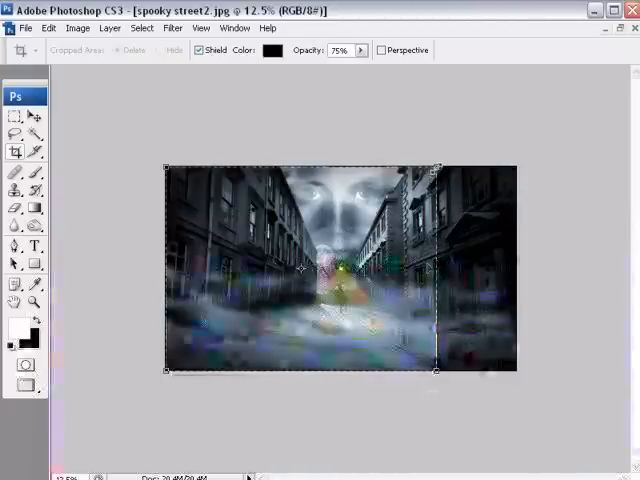
# Step: Drag the crop marquee's top edge above the photo into empty space
pyautogui.moveTo(438, 165); pyautogui.dragTo(520, 105)
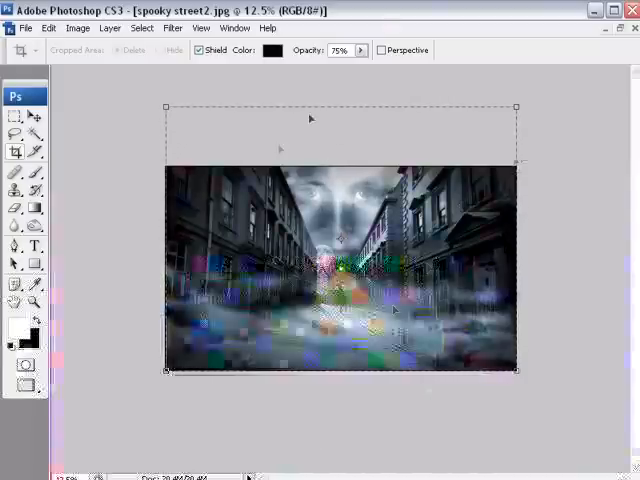
pyautogui.moveTo(372, 146)
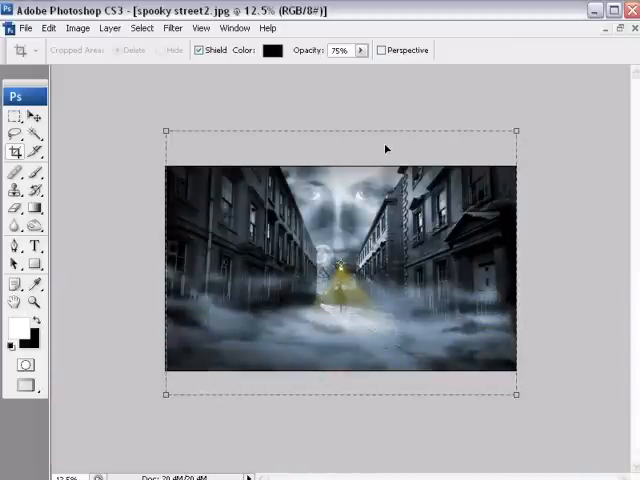
pyautogui.moveTo(390, 156)
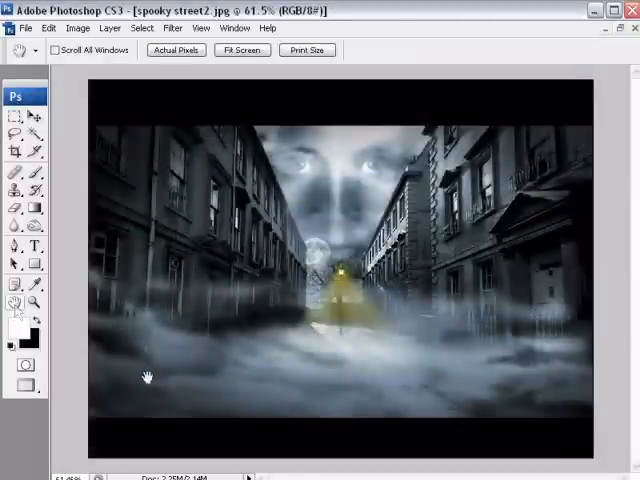
pyautogui.moveTo(280, 165)
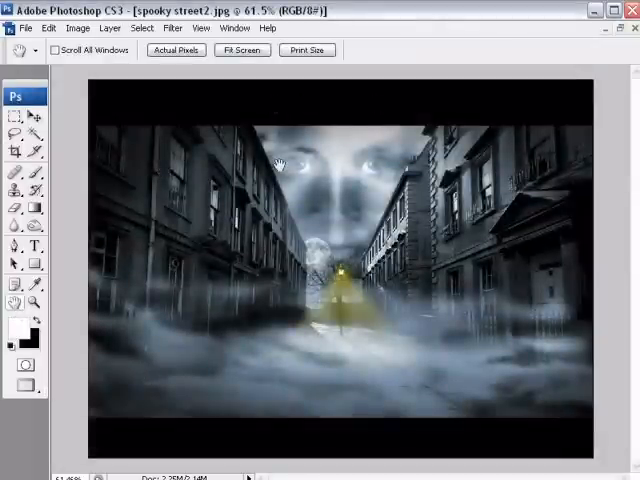
pyautogui.moveTo(258, 438)
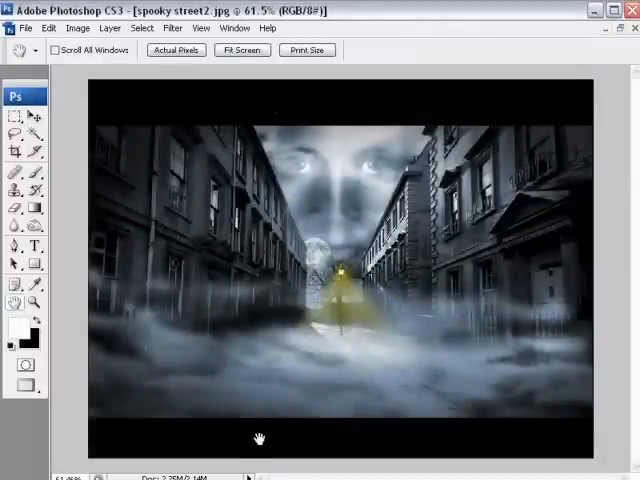
pyautogui.moveTo(147, 447)
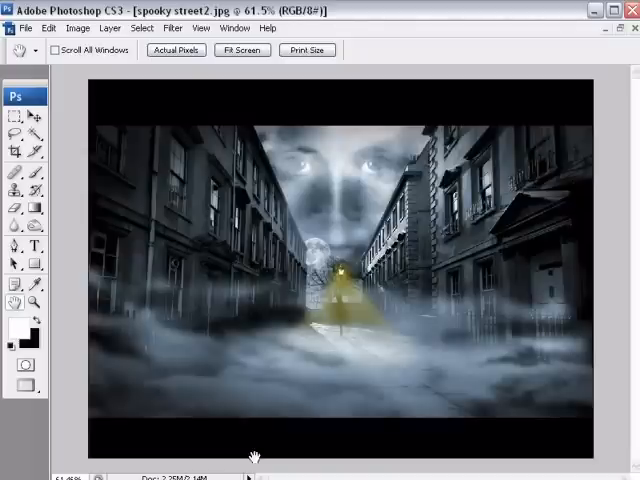
pyautogui.moveTo(77, 27)
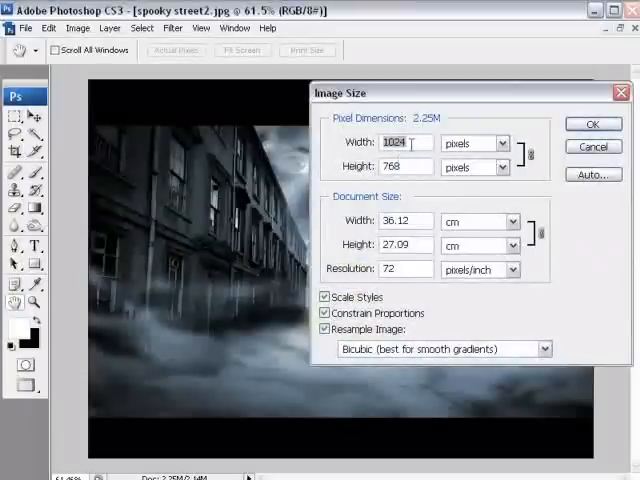
pyautogui.moveTo(410, 167)
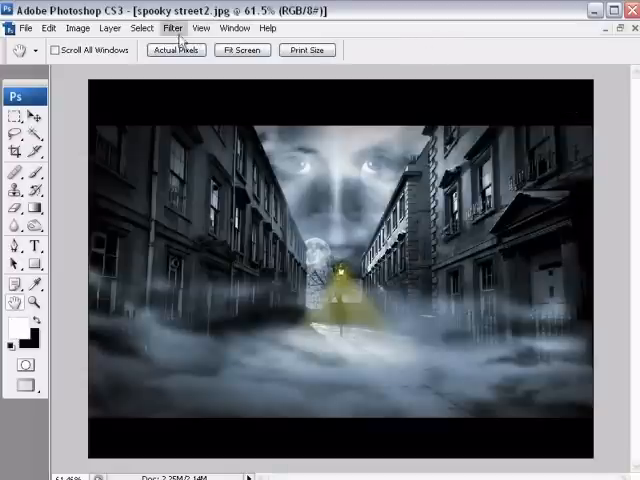
# Step: Apply Unsharp Mask with amount 53%, radius 1 pixel and threshold 0
pyautogui.click(172, 27)
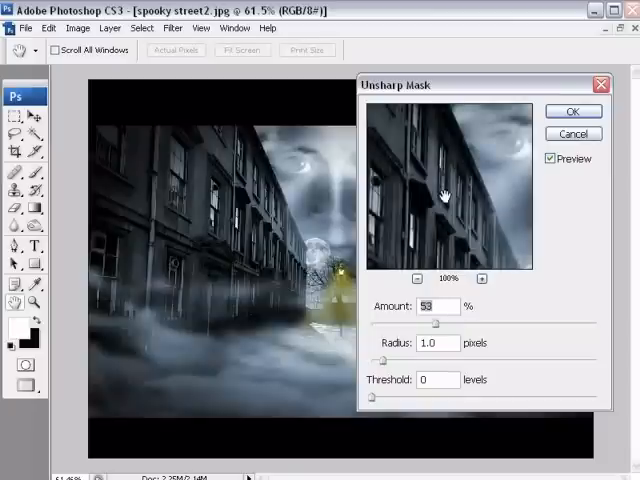
pyautogui.click(573, 111)
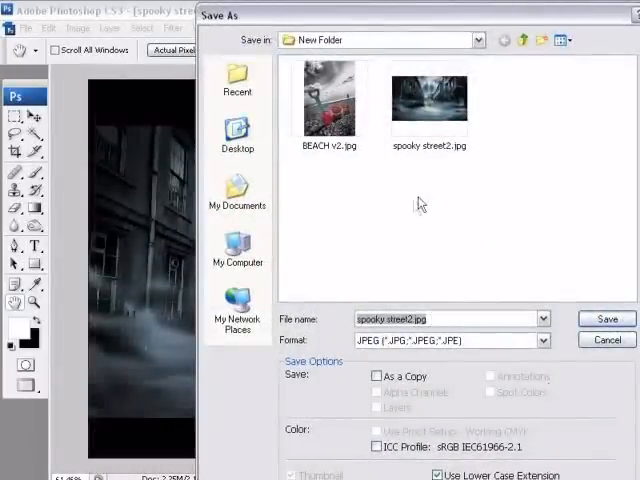
pyautogui.moveTo(424, 343)
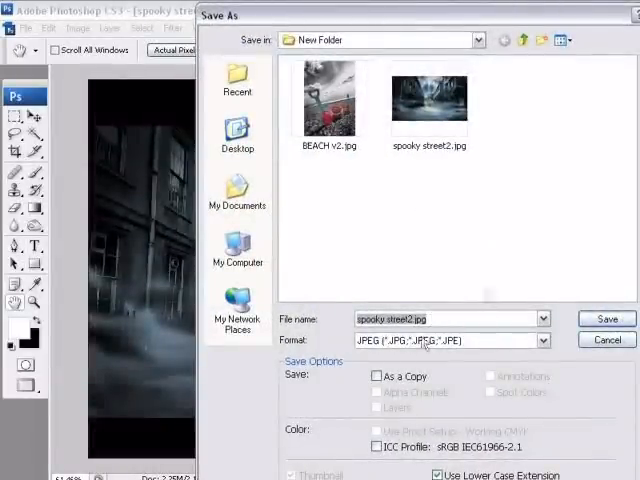
pyautogui.moveTo(445, 334)
pyautogui.write('SPOOKY STREET')
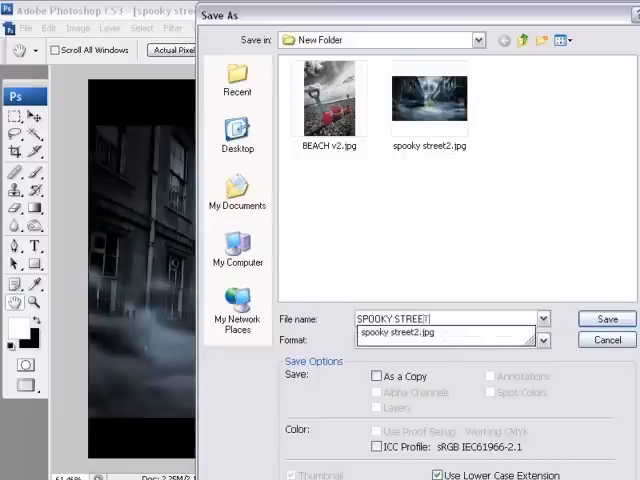
# Step: Save the photo as a JPEG in New Folder under a newly typed name
pyautogui.click(445, 339)
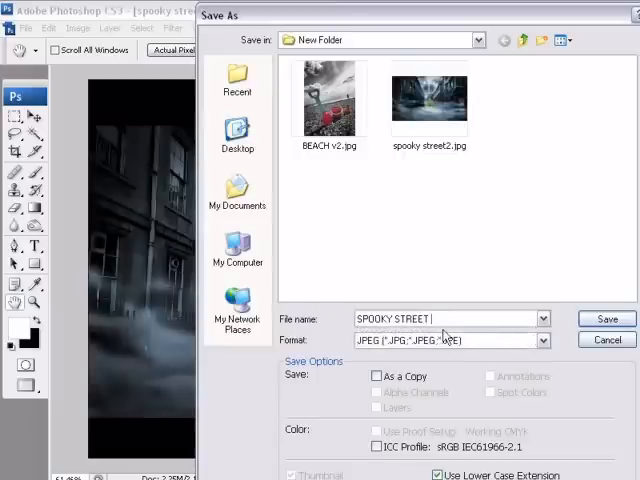
pyautogui.write('by')
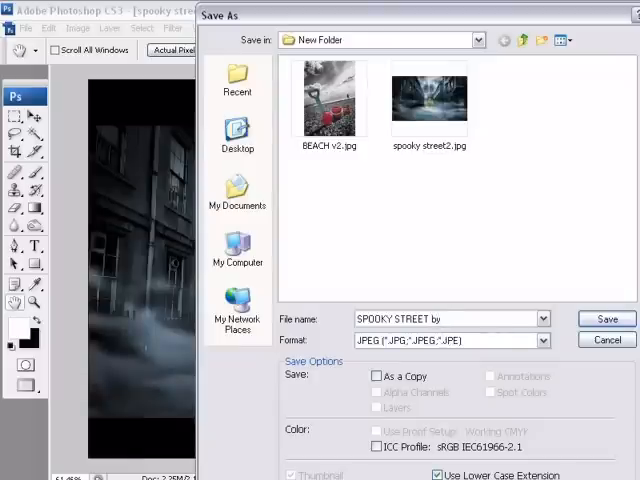
pyautogui.write('Gavin Hd')
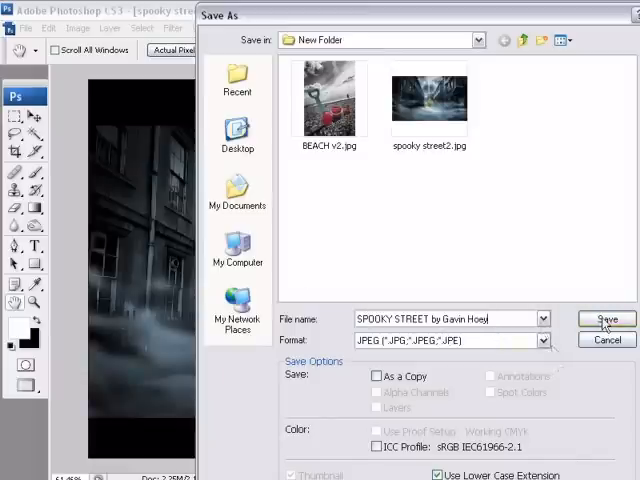
pyautogui.click(606, 319)
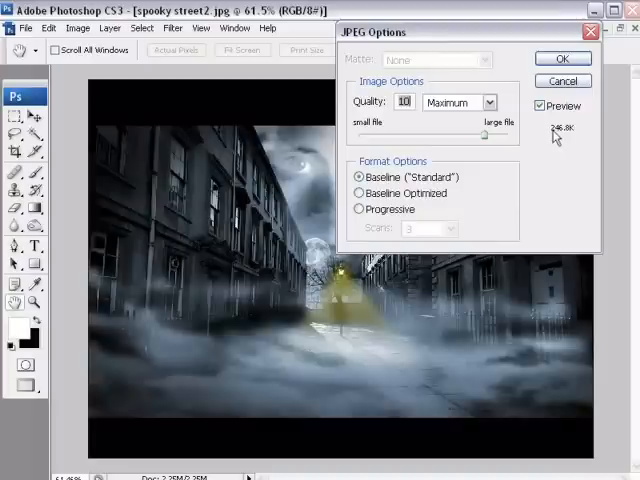
pyautogui.moveTo(485, 140)
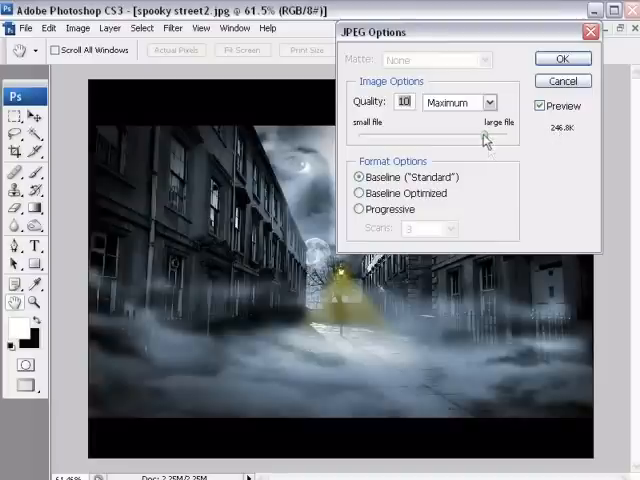
# Step: Preview JPEG quality at 8 and medium, then set it to Maximum, level 12
pyautogui.moveTo(485, 135); pyautogui.dragTo(458, 135)
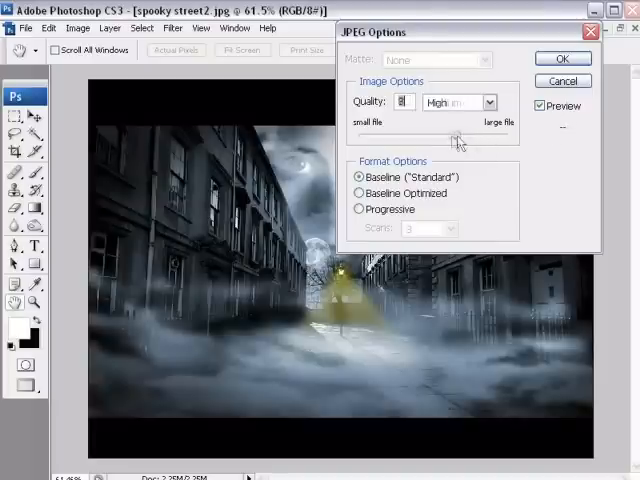
pyautogui.moveTo(461, 134); pyautogui.dragTo(450, 134)
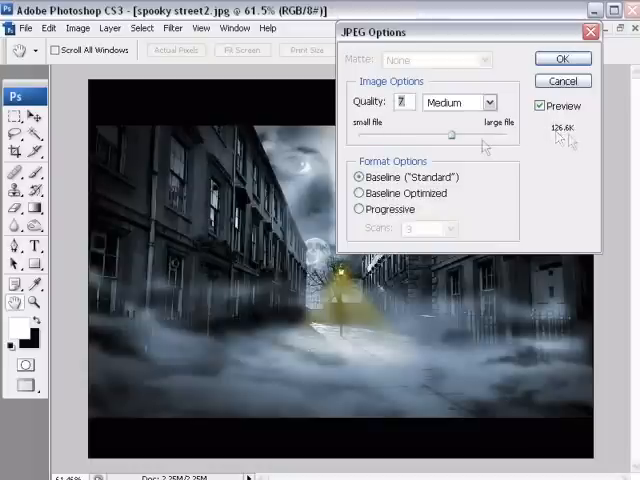
pyautogui.moveTo(451, 135); pyautogui.dragTo(510, 135)
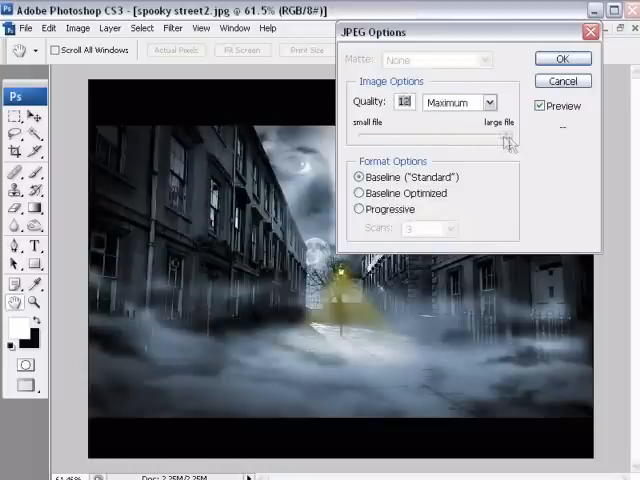